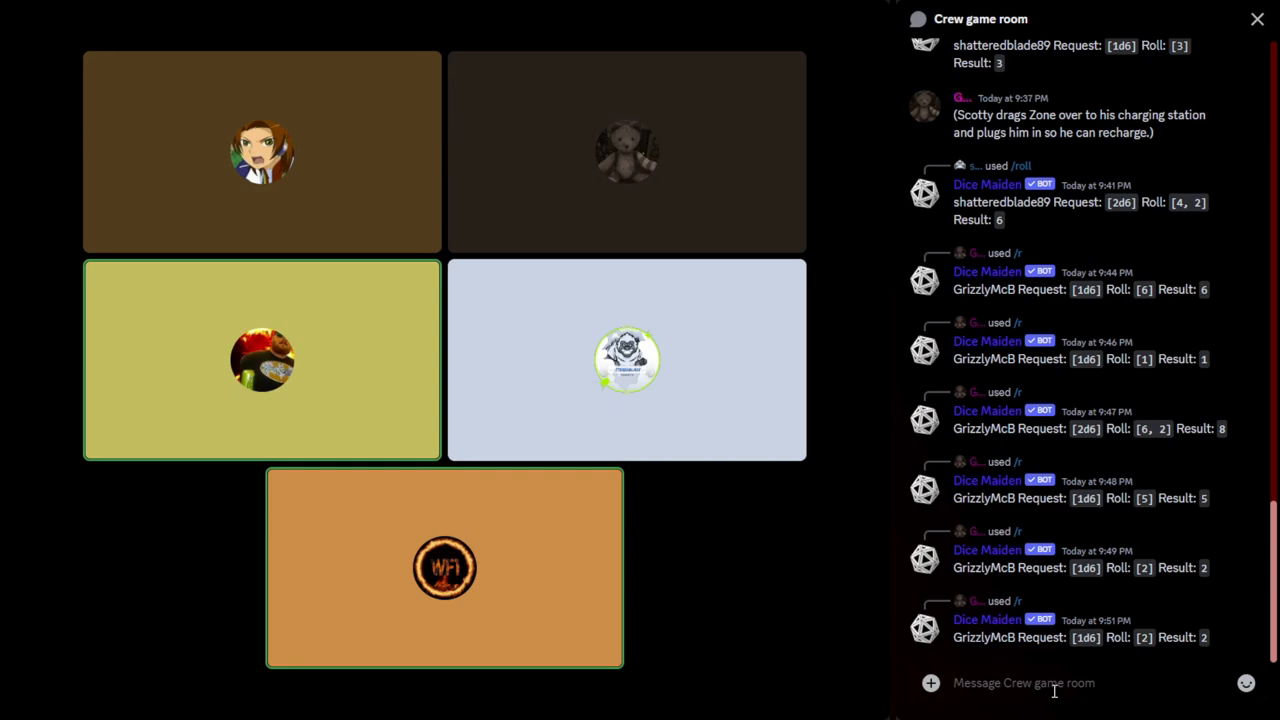
Scroll the Crew game room chat to the newest Dice Maiden 3d6 roll totalling 11
{"action": "left_click", "coordinate": [626, 152]}
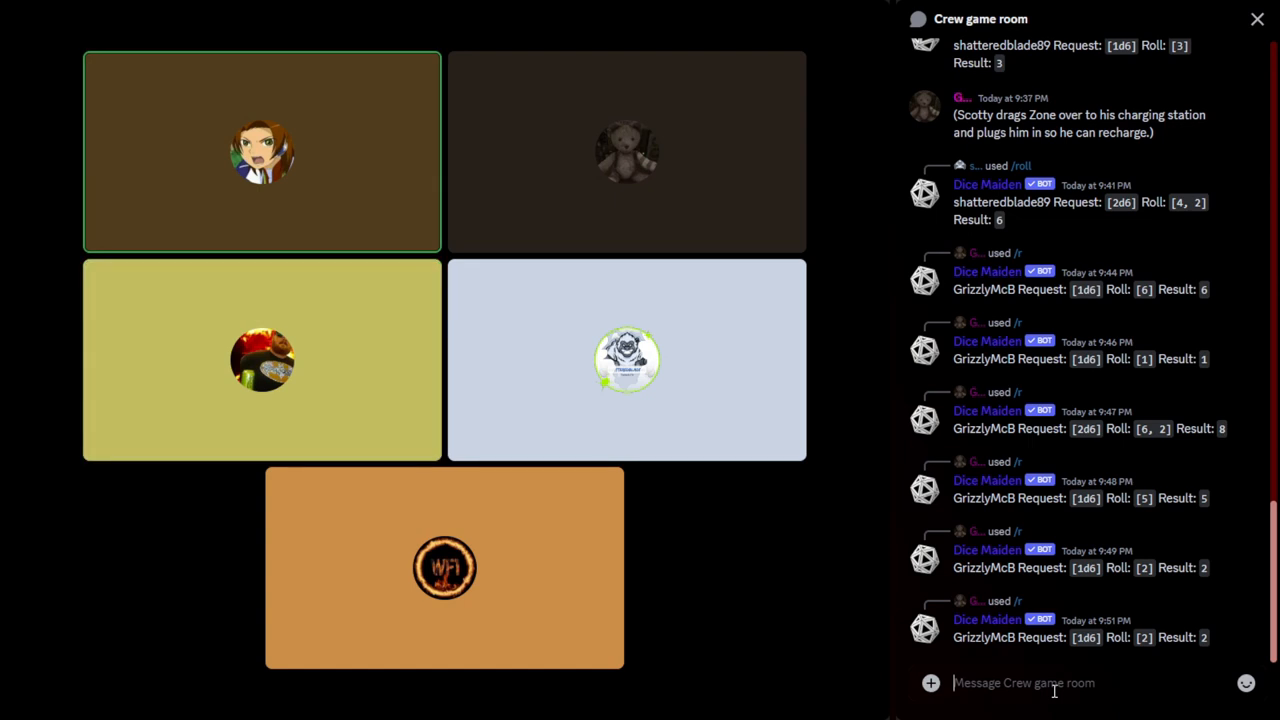
{"action": "left_click", "coordinate": [628, 152]}
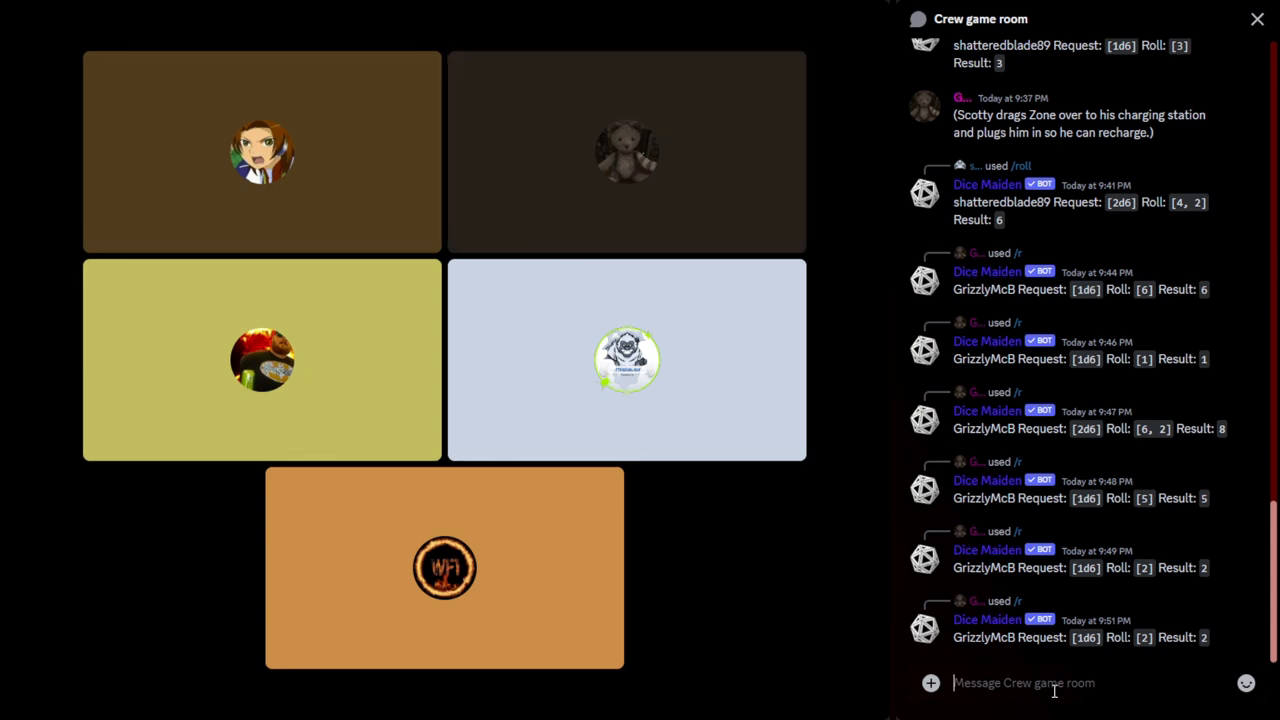
{"action": "left_click", "coordinate": [626, 152]}
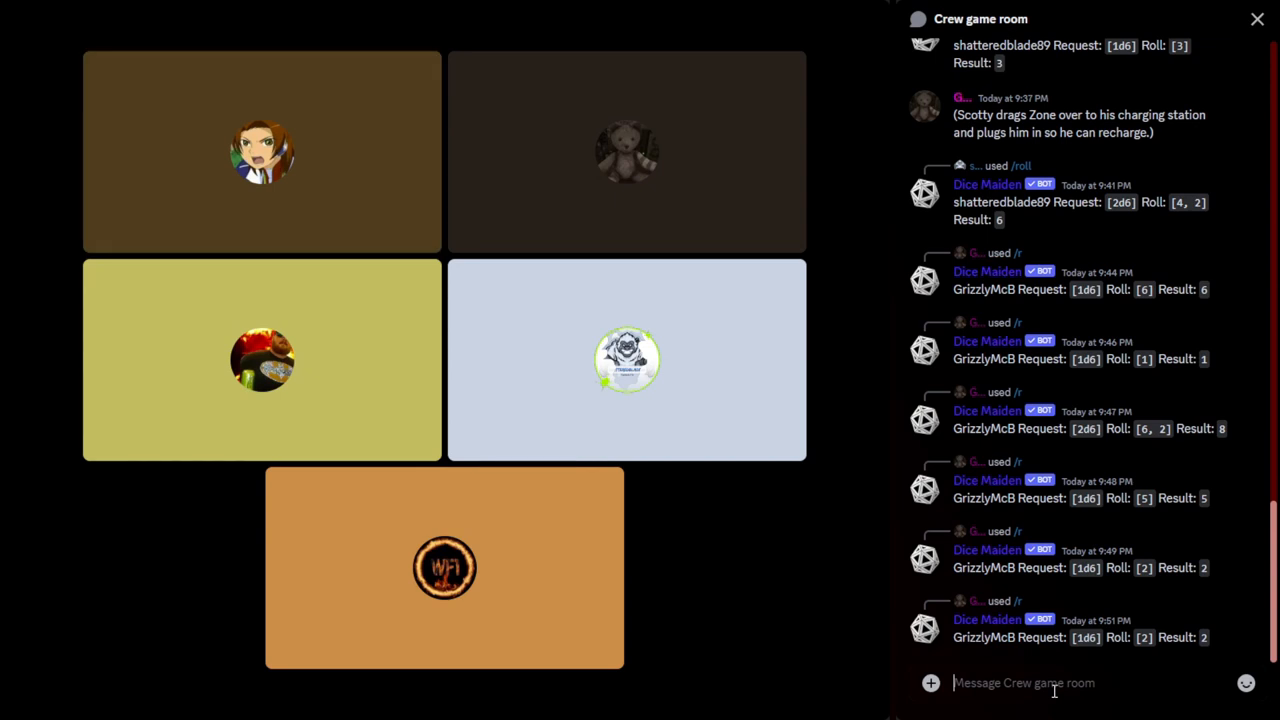
{"action": "left_click", "coordinate": [262, 150]}
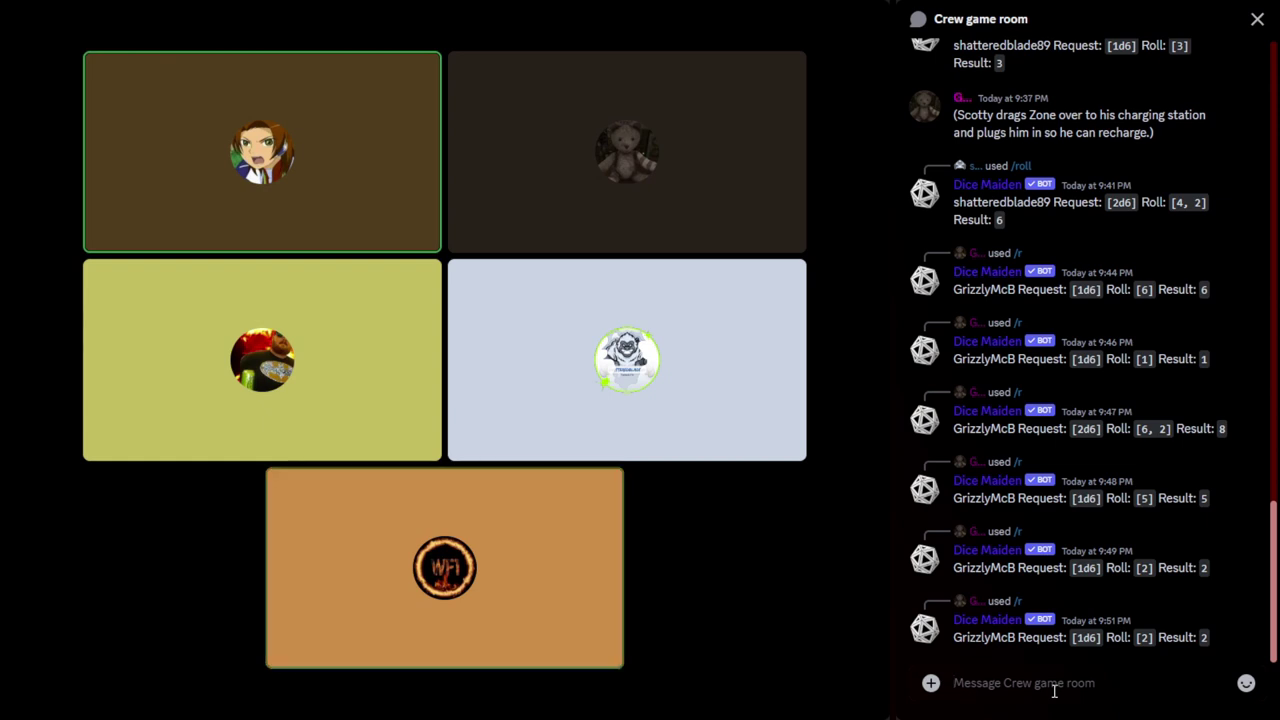
{"action": "left_click", "coordinate": [444, 568]}
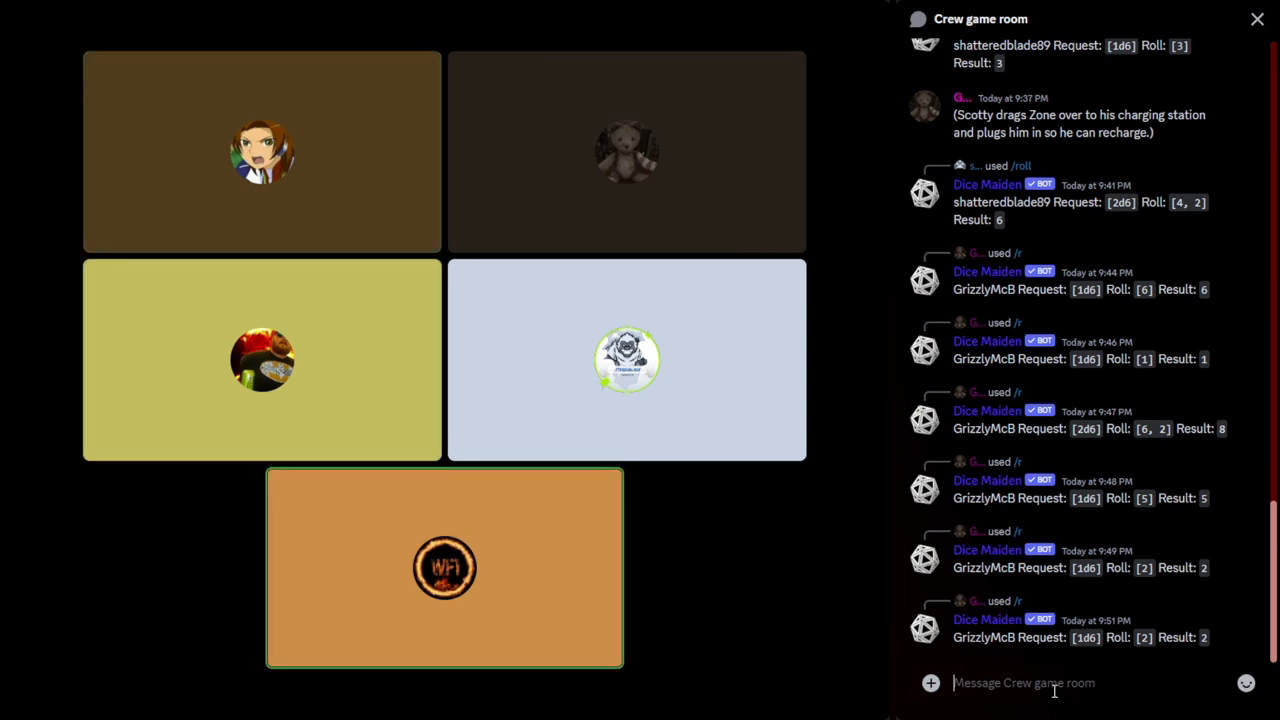
{"action": "left_click", "coordinate": [262, 152]}
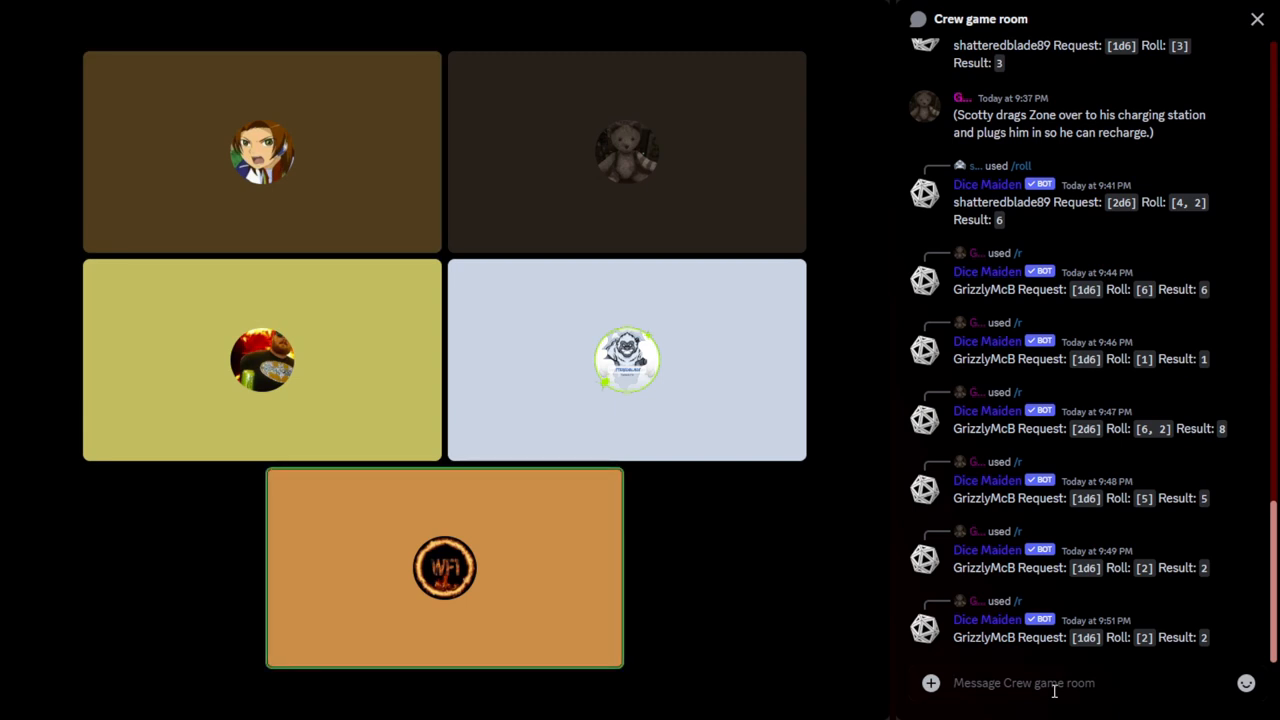
{"action": "scroll", "scroll_direction": "down", "scroll_amount": 3}
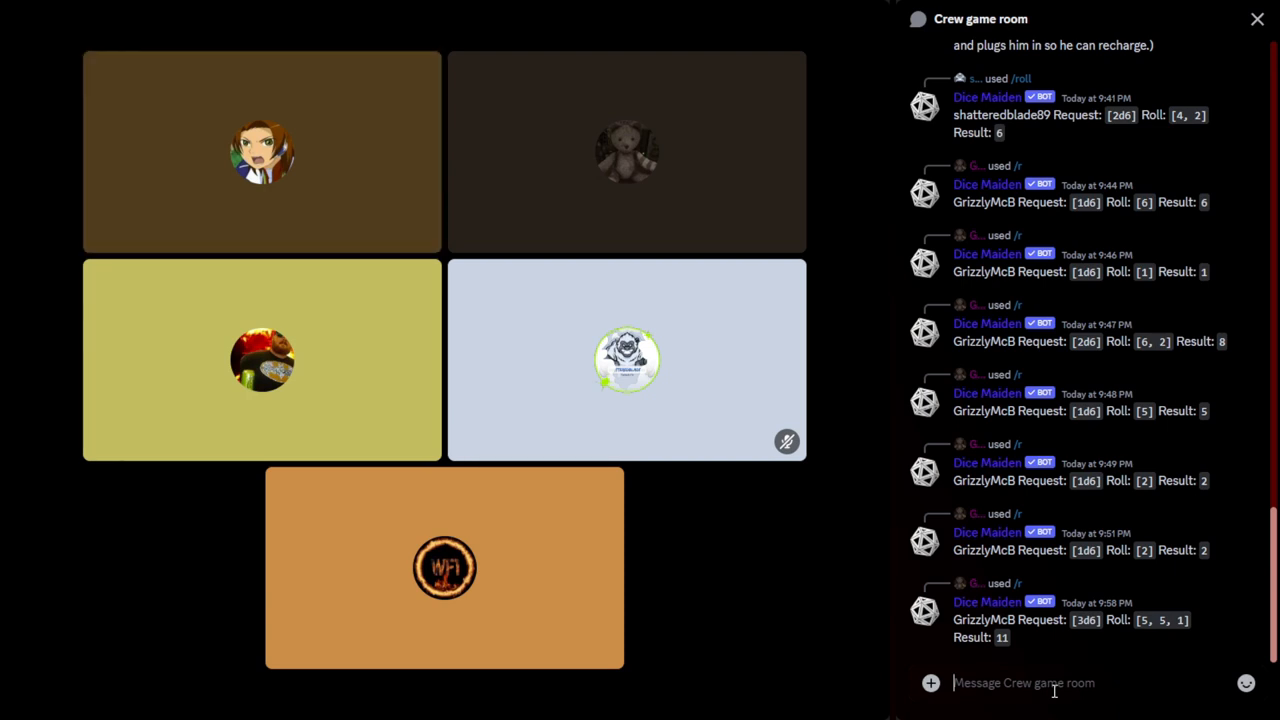
Start a Dice Maiden /roll 2d6 command in the chat box, yielding 5 and 3 for 8
{"action": "left_click", "coordinate": [262, 152]}
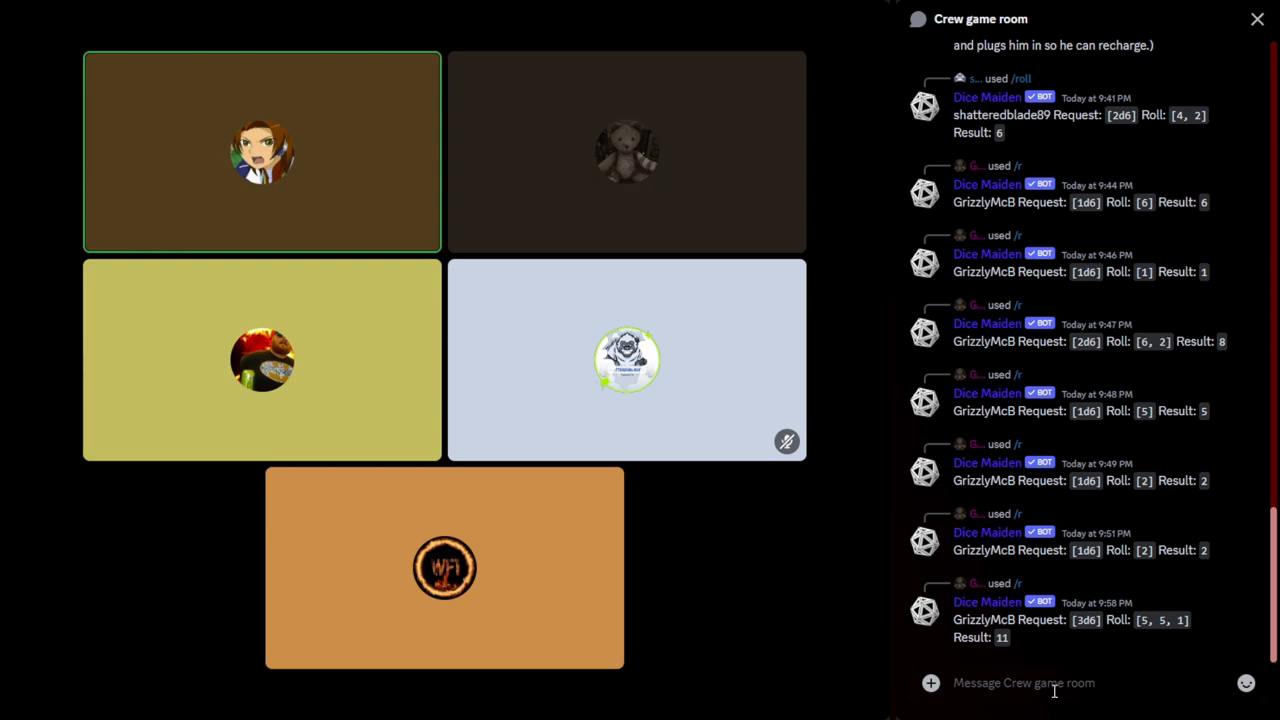
{"action": "left_click", "coordinate": [262, 360]}
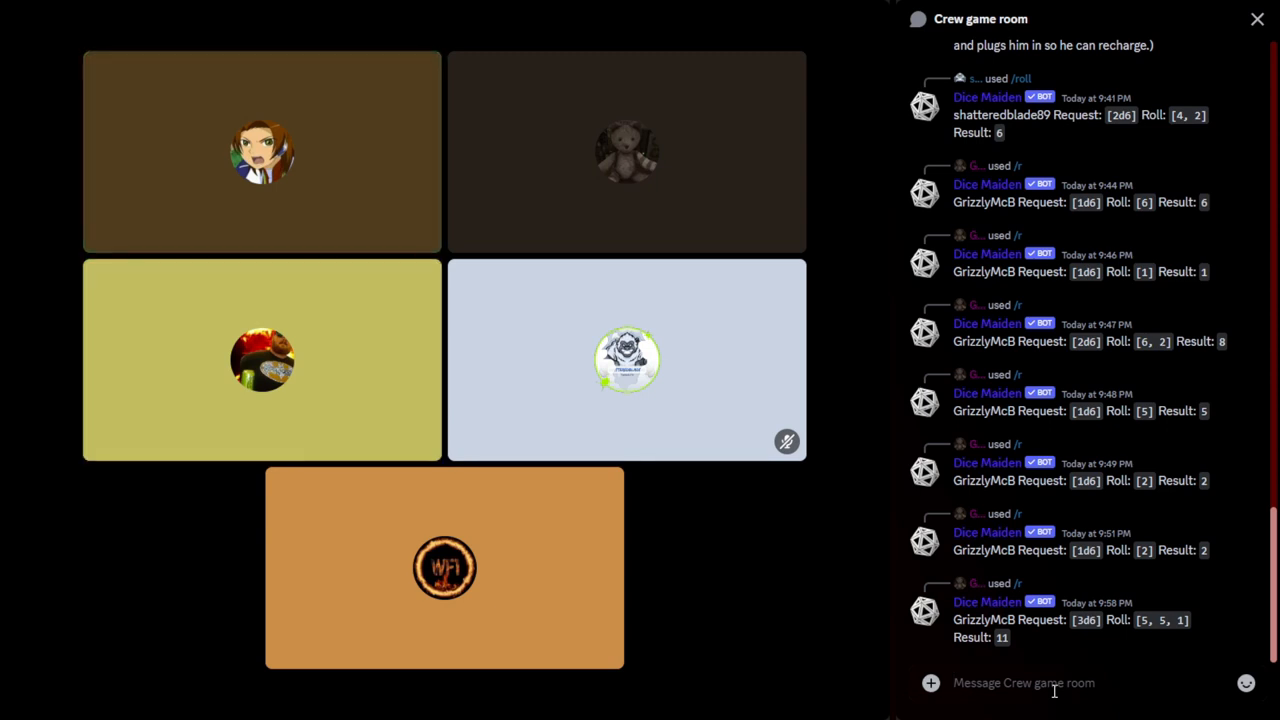
{"action": "left_click", "coordinate": [262, 152]}
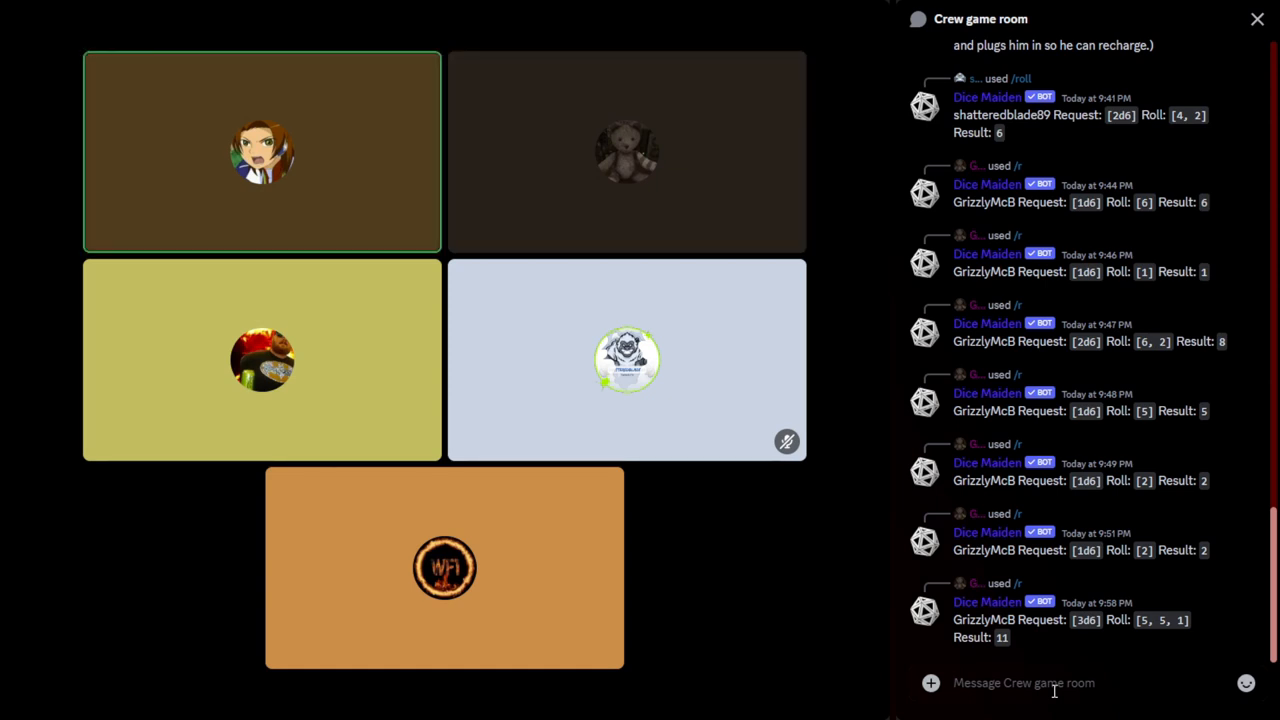
{"action": "type", "text": "."}
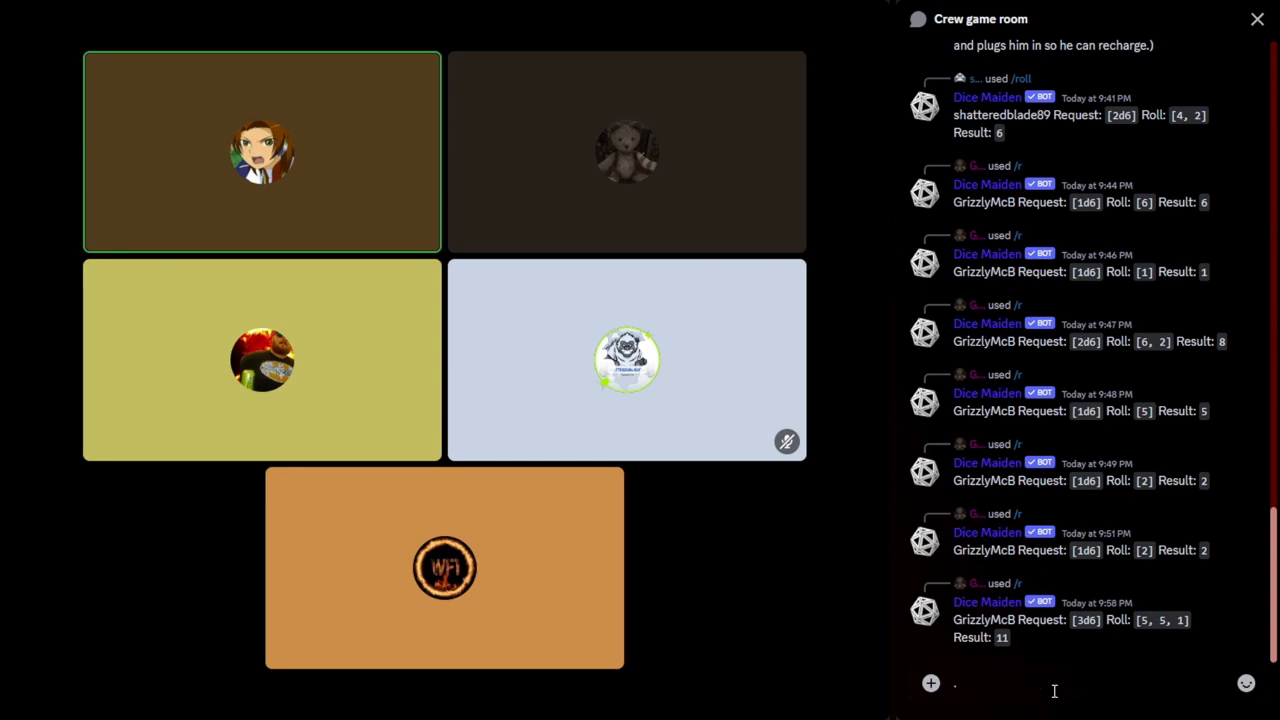
{"action": "type", "text": "/"}
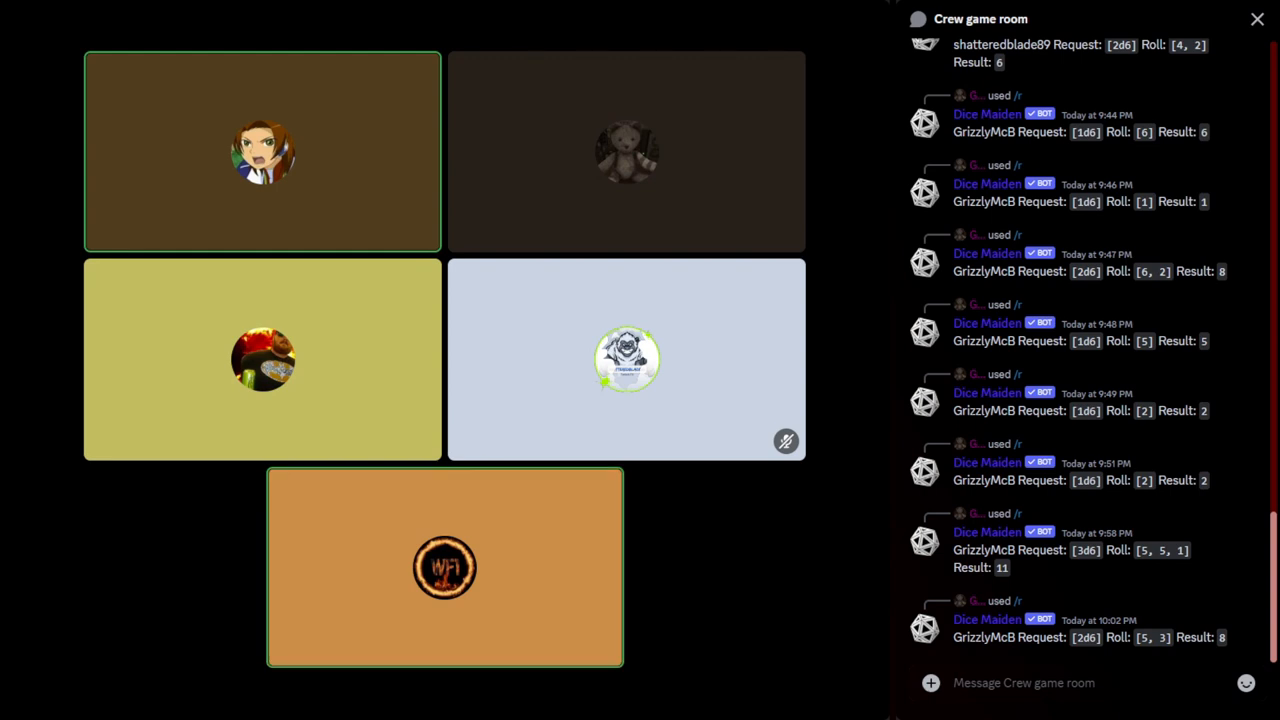
{"action": "left_click", "coordinate": [1050, 684]}
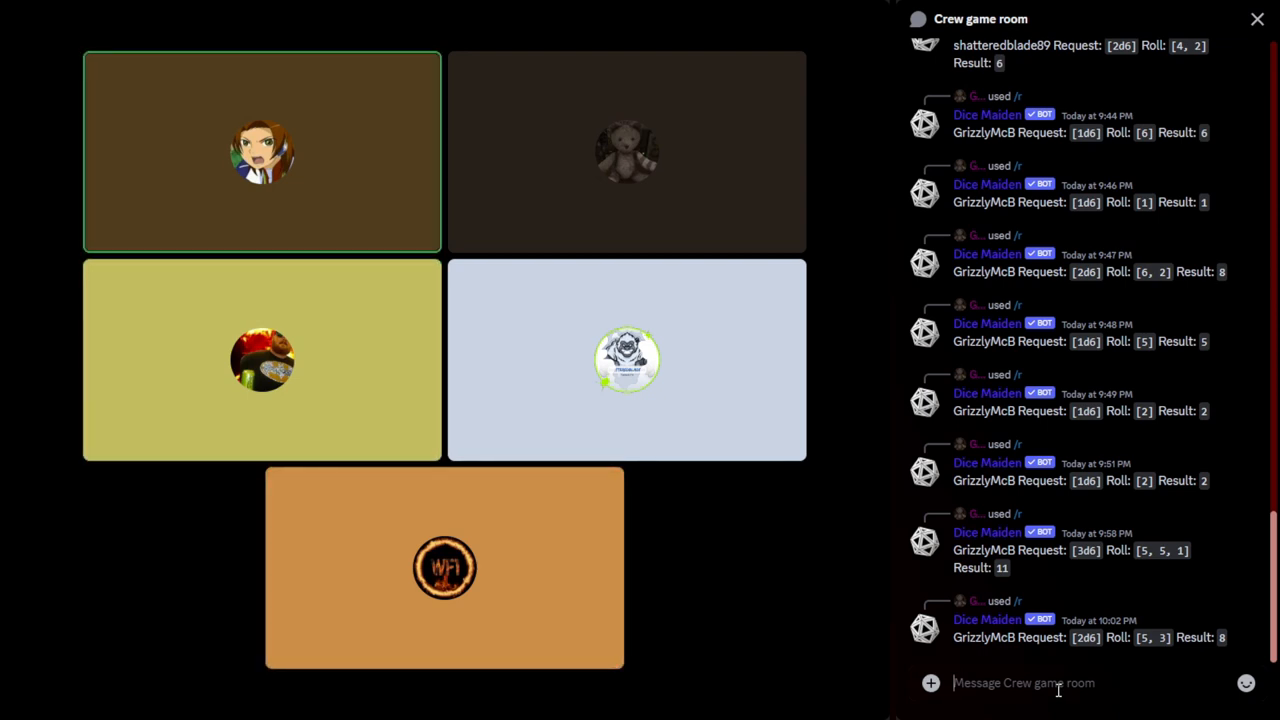
Run the Dice Maiden /roll 3d6 command, getting 6, 5 and 5 for a total of 16
{"action": "type", "text": "/"}
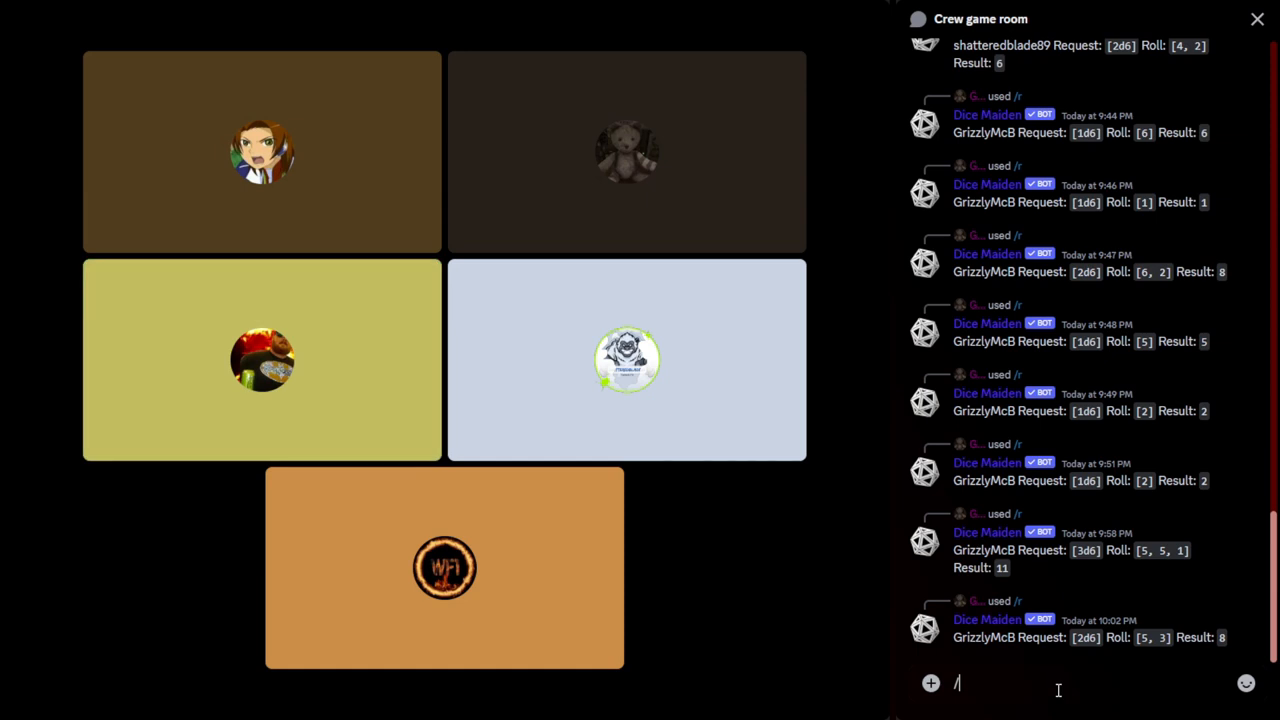
{"action": "type", "text": "roll"}
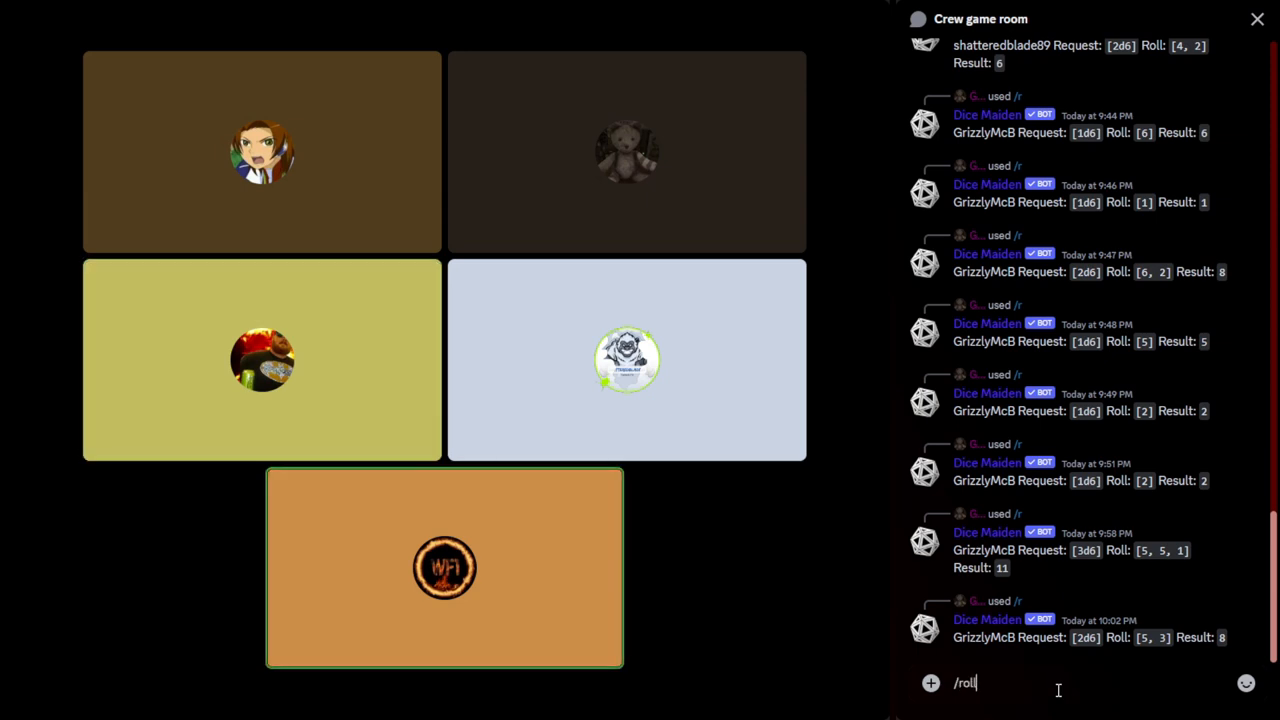
{"action": "key", "text": "Return"}
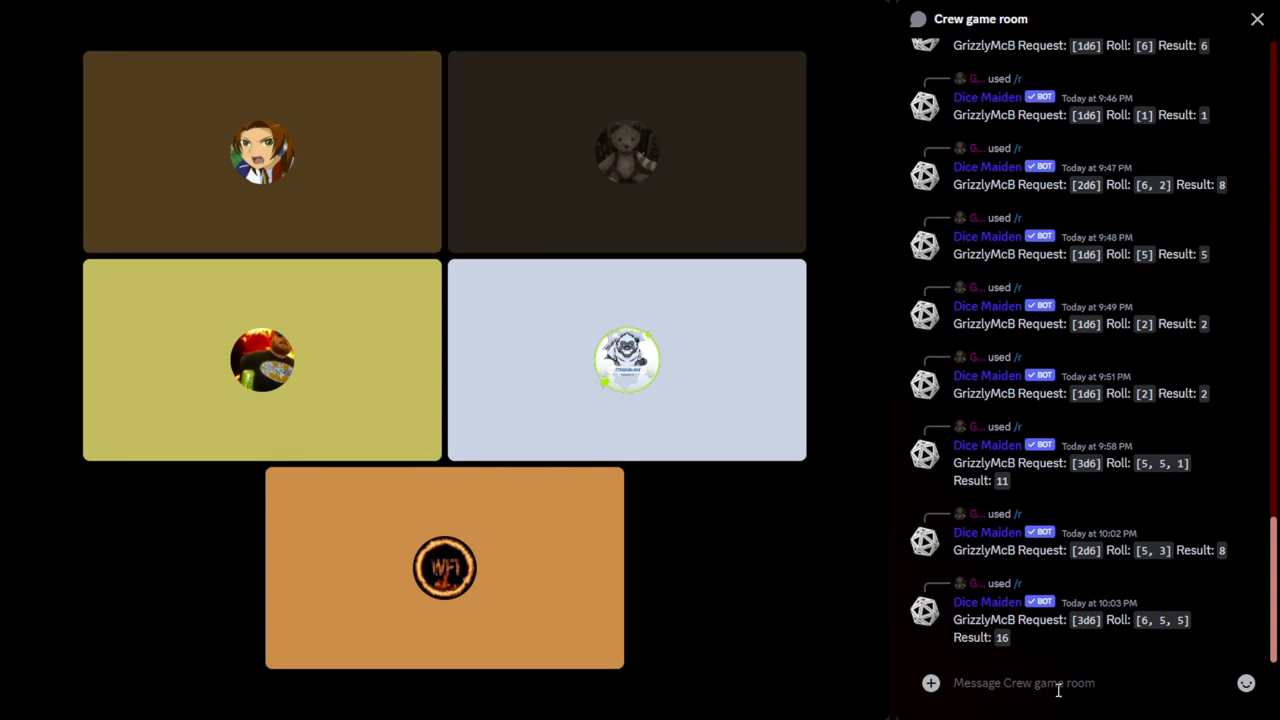
{"action": "left_click", "coordinate": [262, 152]}
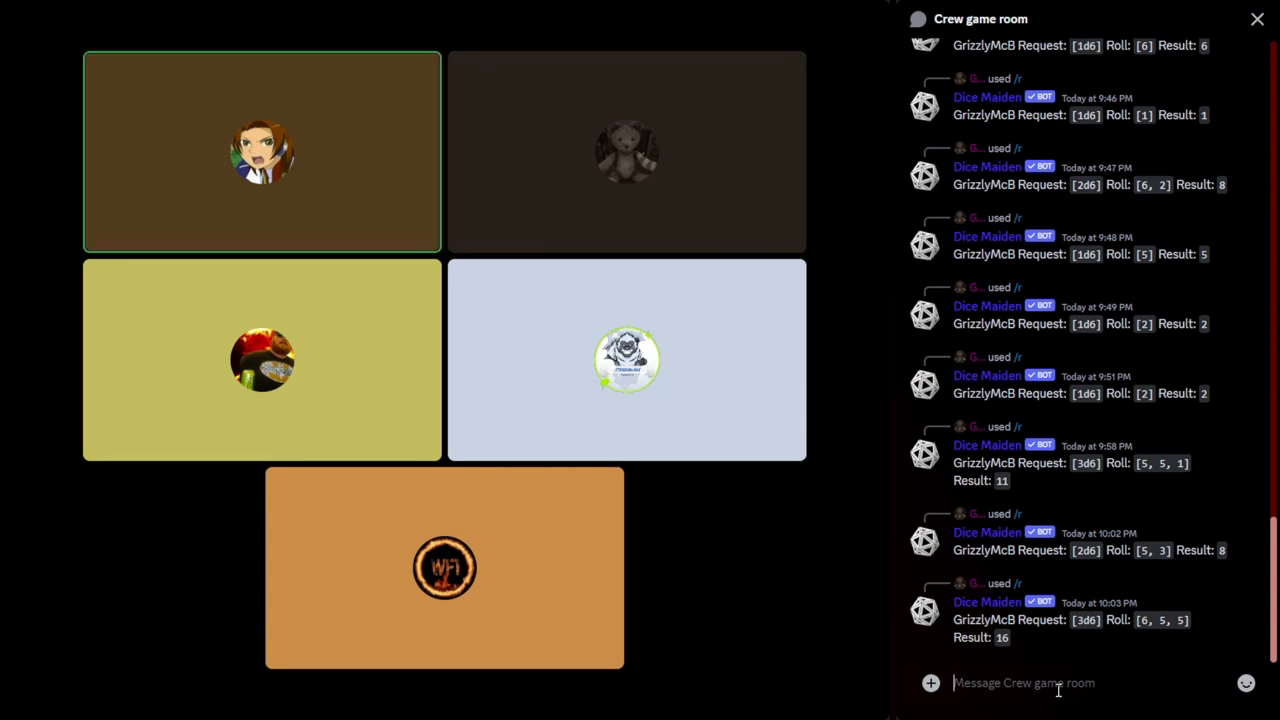